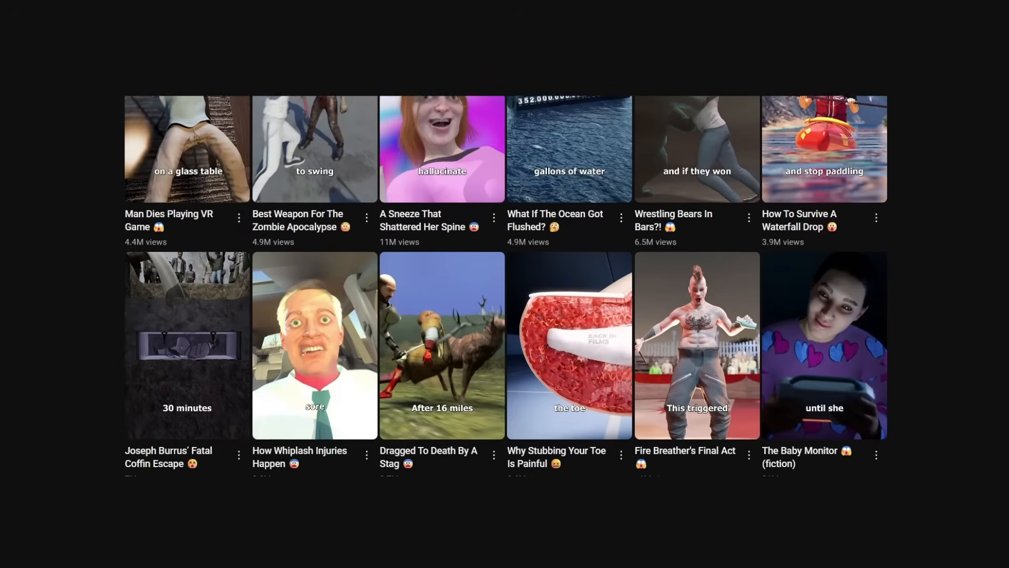
# - Scroll the ChatGPT chat and begin rewriting the prompt as a topic script request
pyautogui.scroll(-3)
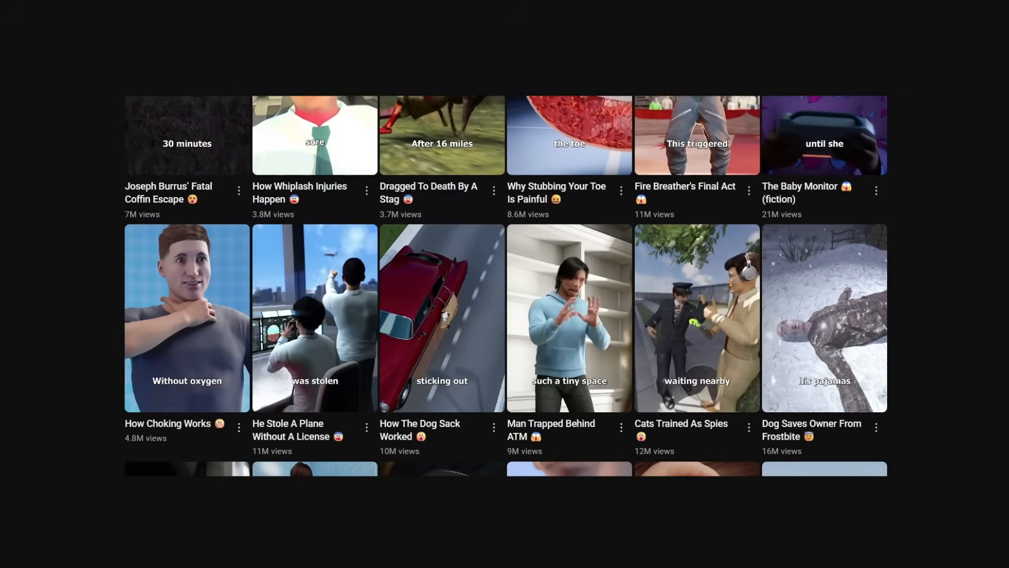
pyautogui.scroll(-3)
pyautogui.write('Write me a script in the style of Zack D. Films o')
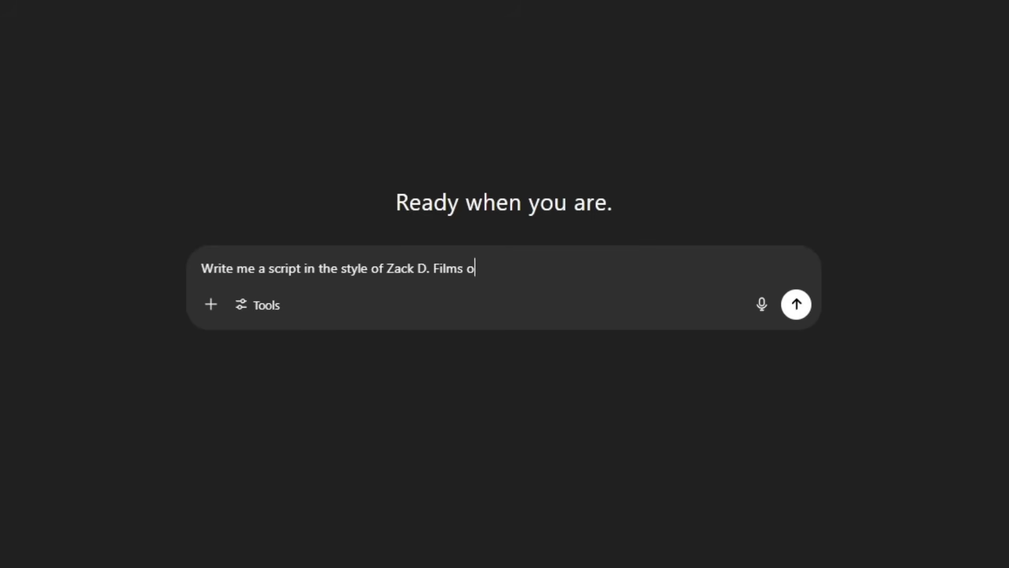
pyautogui.click(796, 305)
pyautogui.write('Write me a script on a topic "From s')
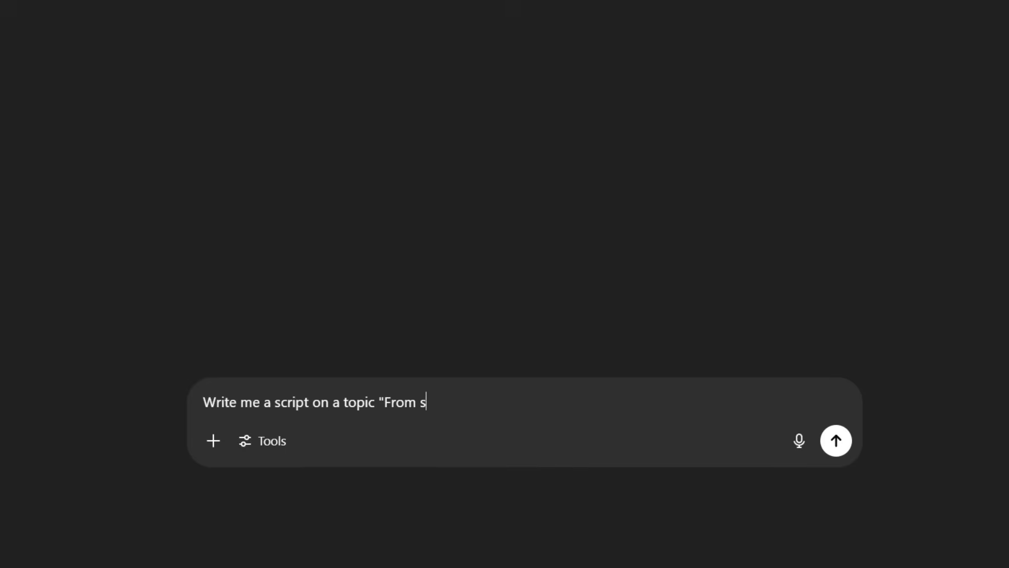
# - Request a 'Smallest to Biggest Egg' script, then ask ChatGPT to 'generate 01a'
pyautogui.write('mallest to Biggest Egg')
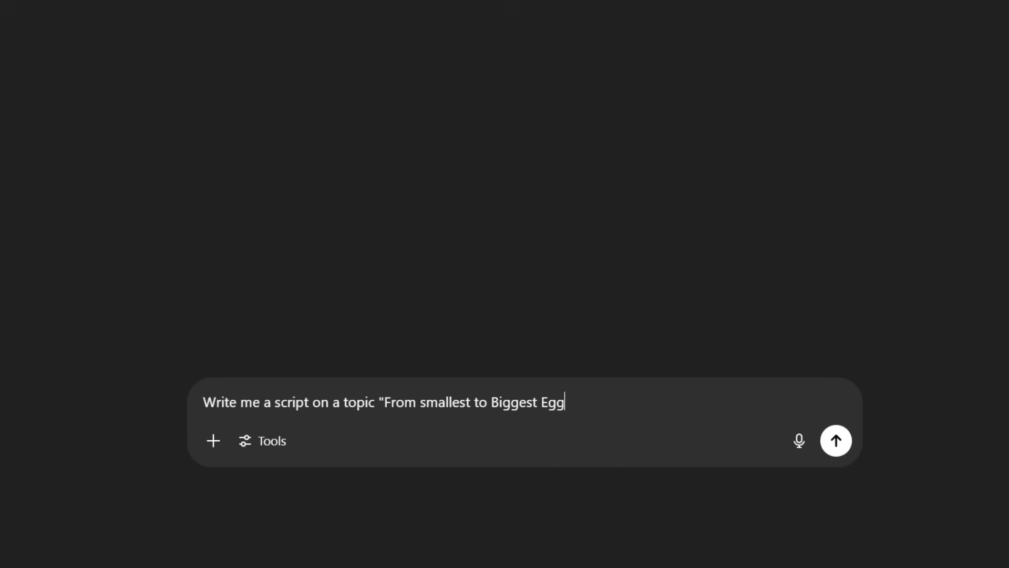
pyautogui.click(835, 440)
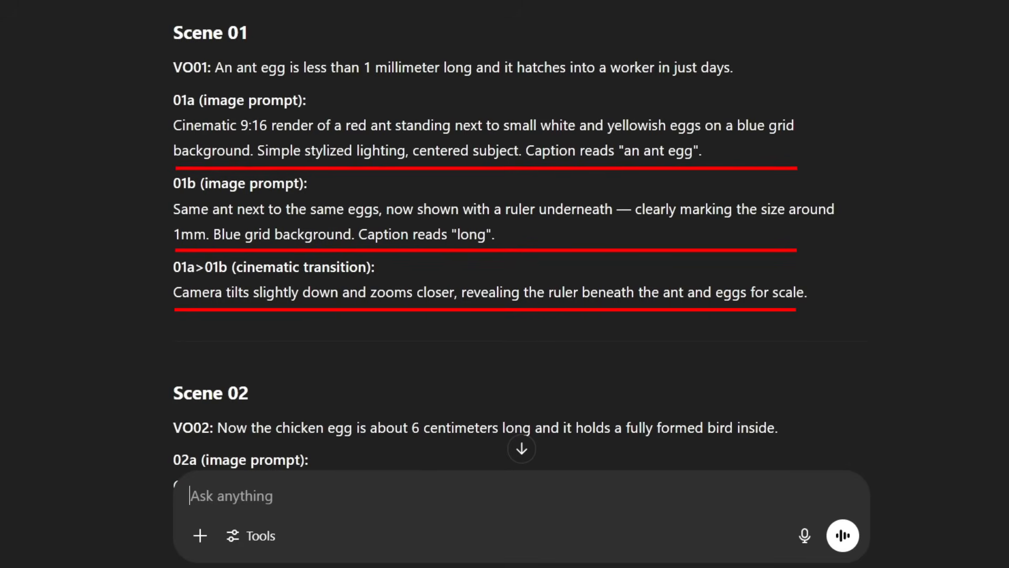
pyautogui.write('generate 01a')
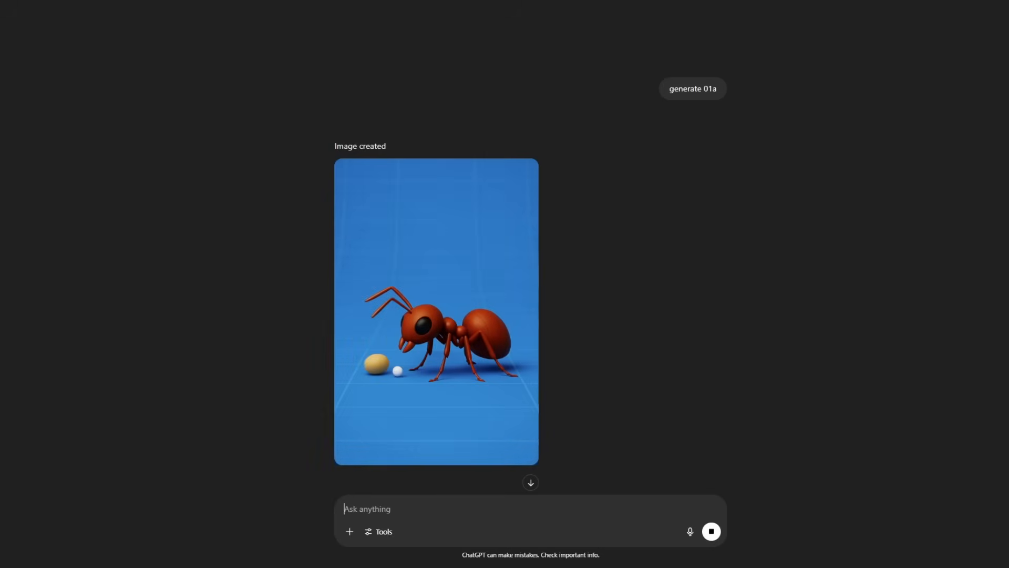
# - Generate image 01b, then ask ChatGPT to remove the 'long' caption from the ruler
pyautogui.write('generate 01b')
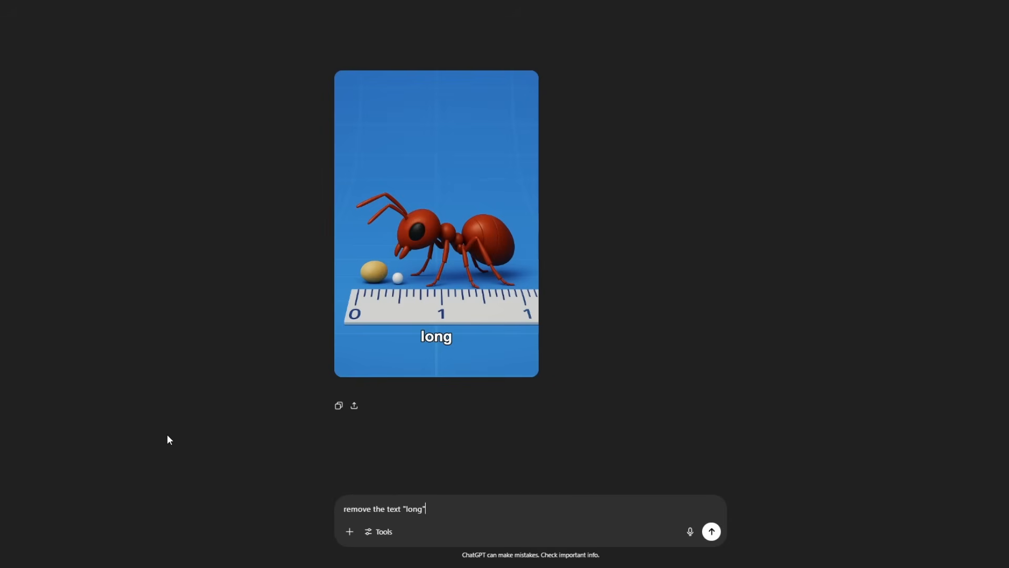
pyautogui.click(713, 532)
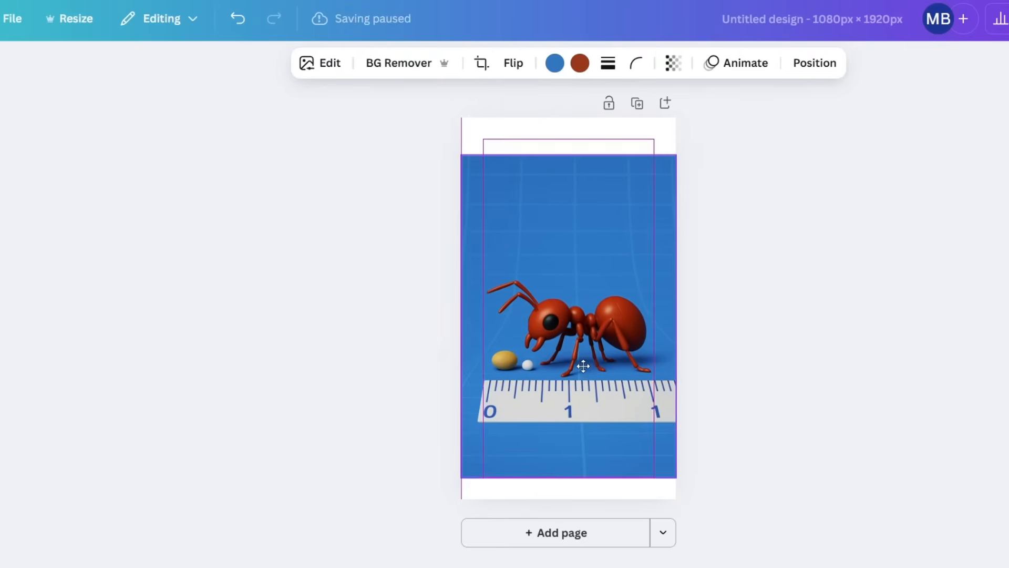
# - Expand the ant-and-ruler image to fill the whole 1080×1920 page
pyautogui.click(326, 63)
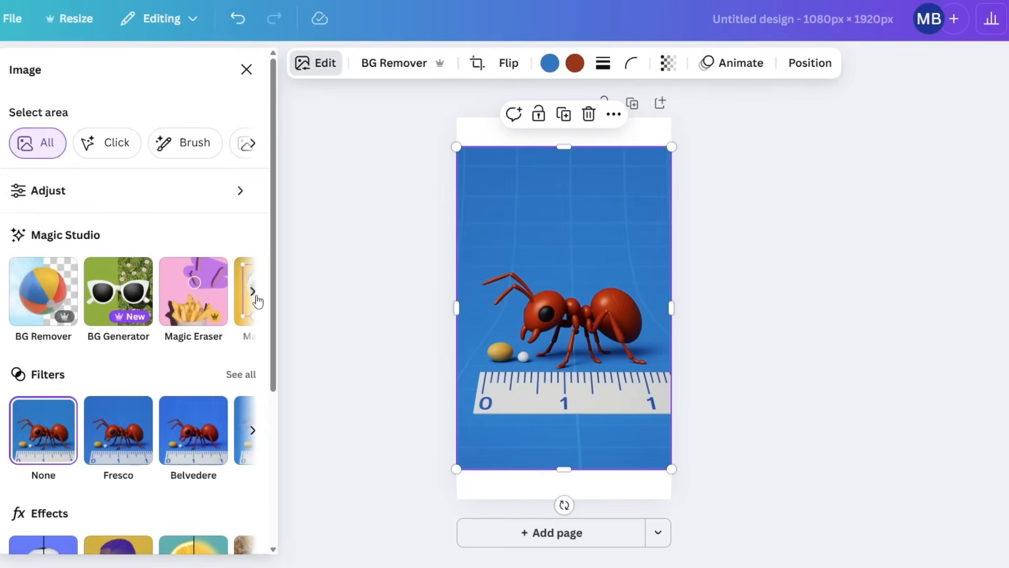
pyautogui.click(477, 63)
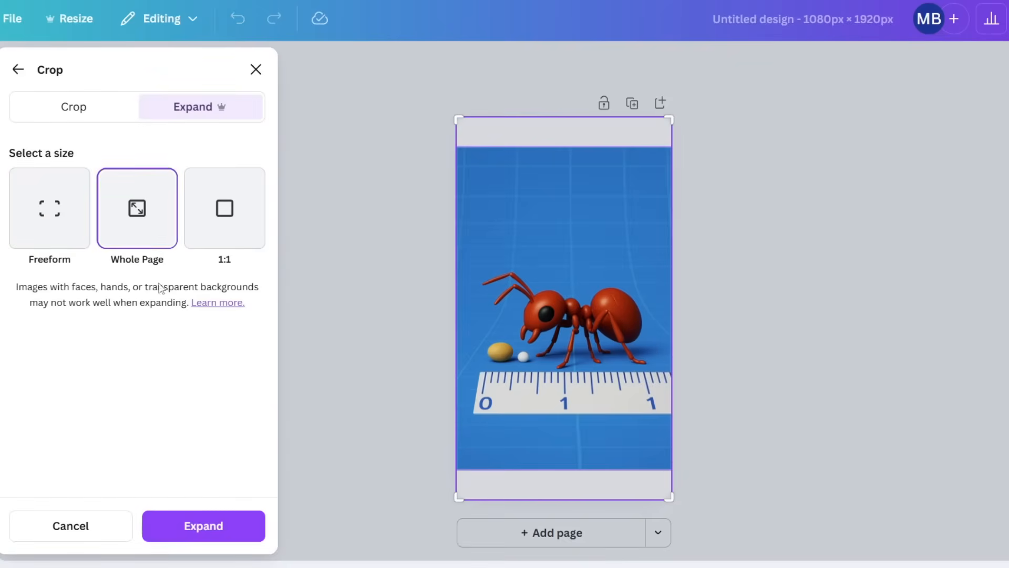
pyautogui.click(204, 526)
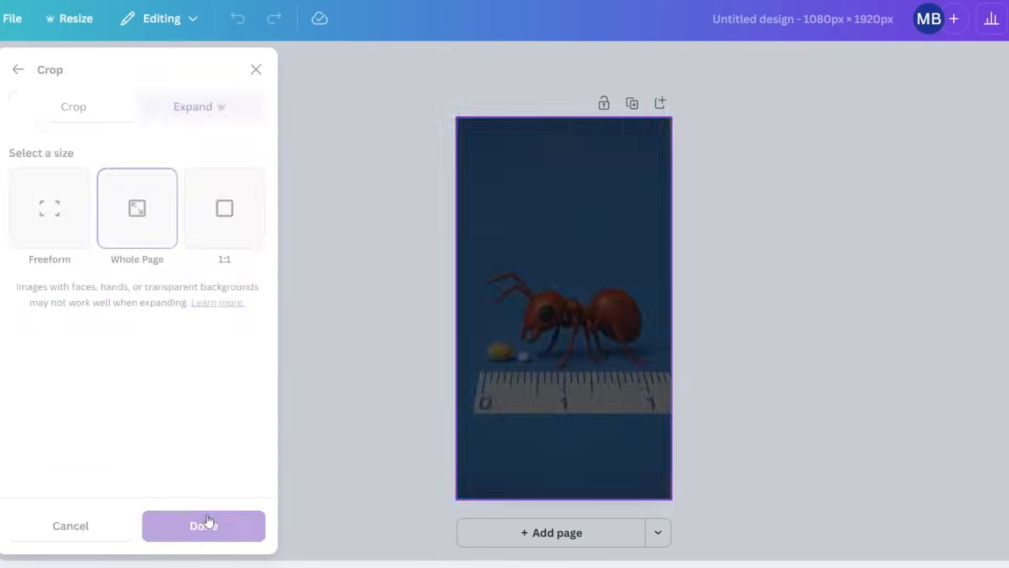
pyautogui.click(203, 526)
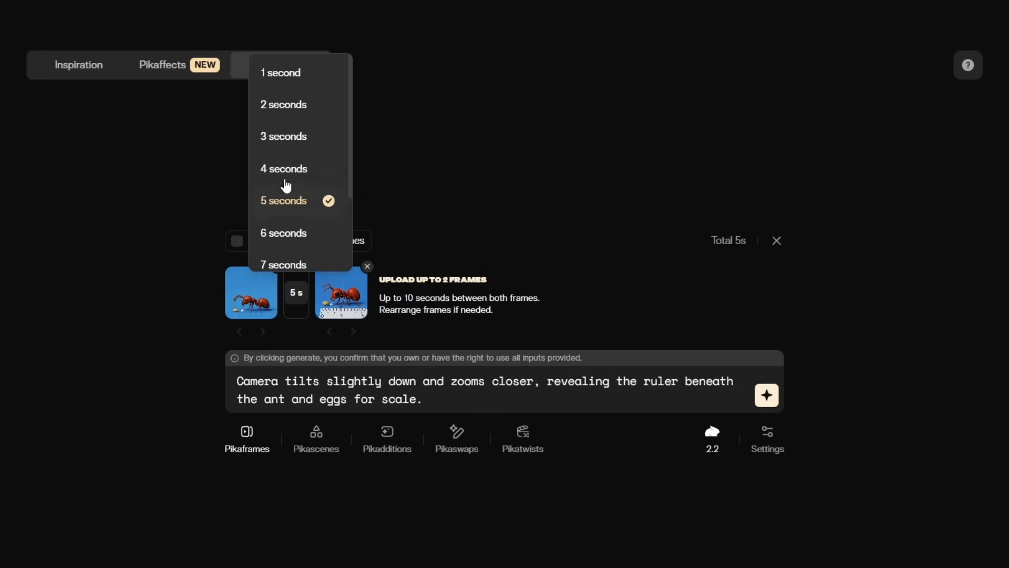
# - Set the transition between the two ant frames to 4 seconds
pyautogui.click(283, 169)
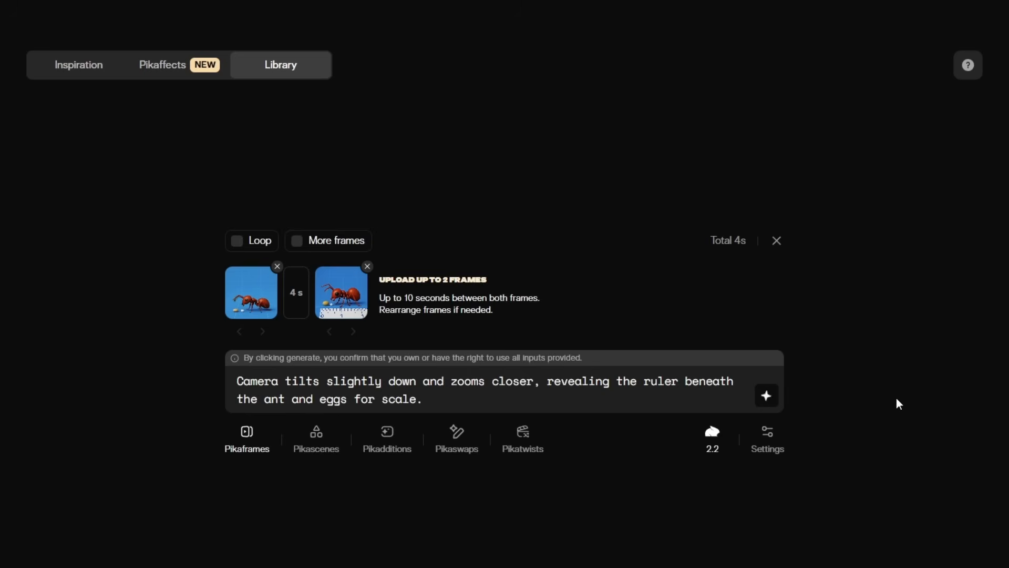
pyautogui.click(766, 396)
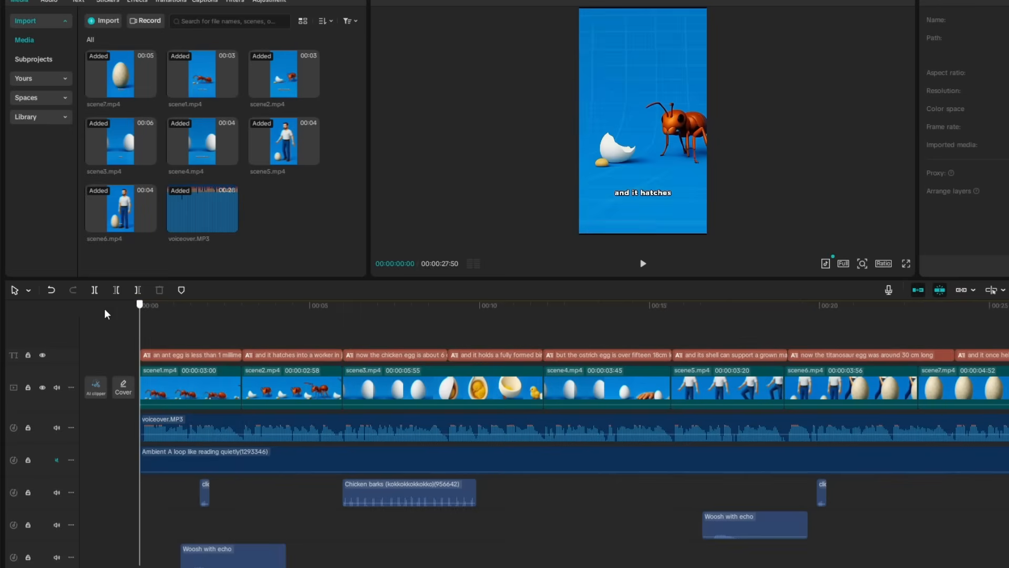
# - Move the CapCut playhead back to 0:00 on the opening ant scene
pyautogui.click(139, 306)
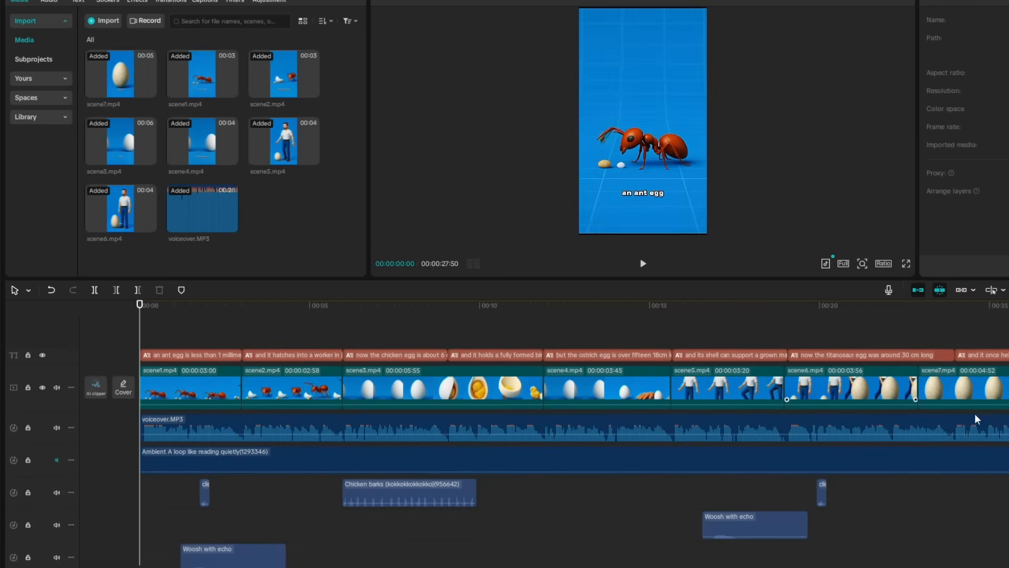